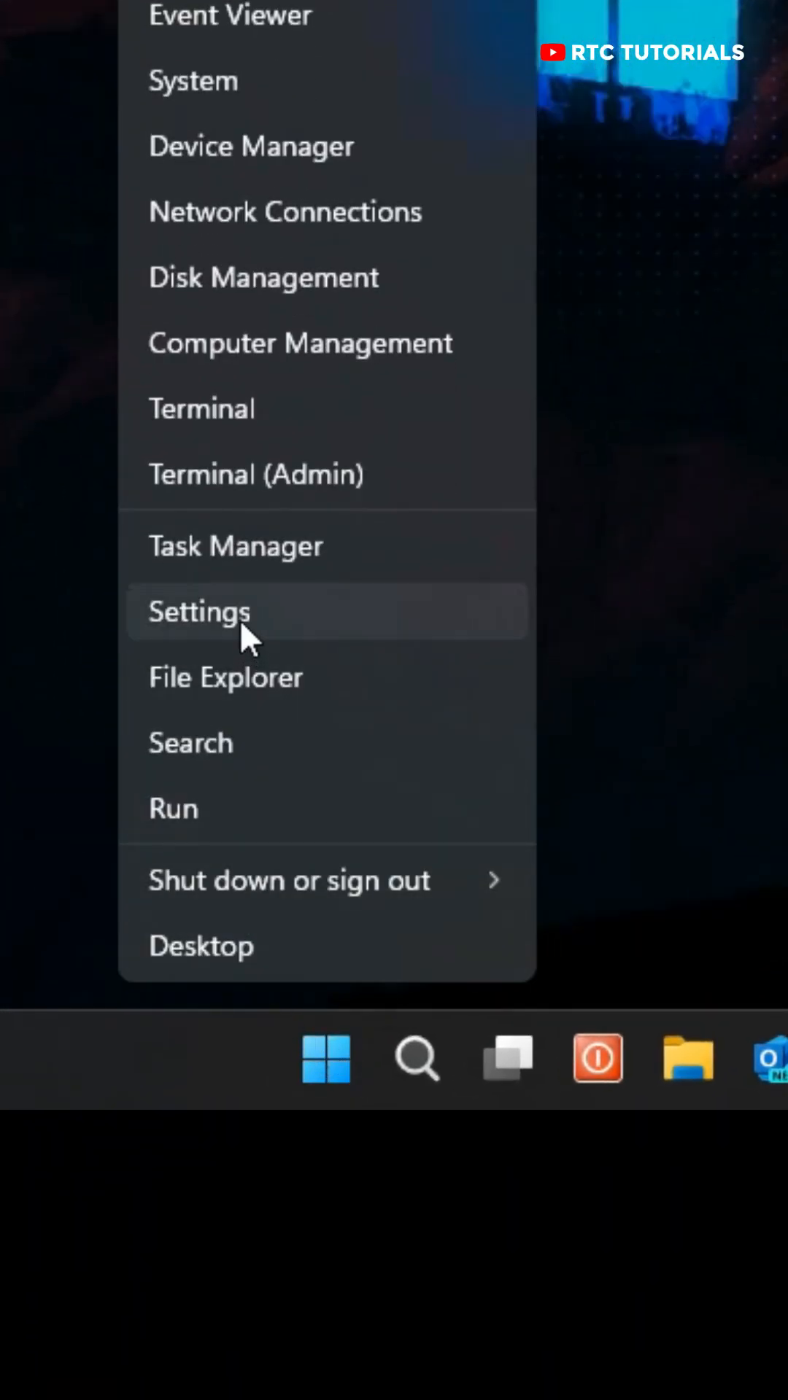
Launch the Settings app from the Start button's quick link menu.
click(199, 611)
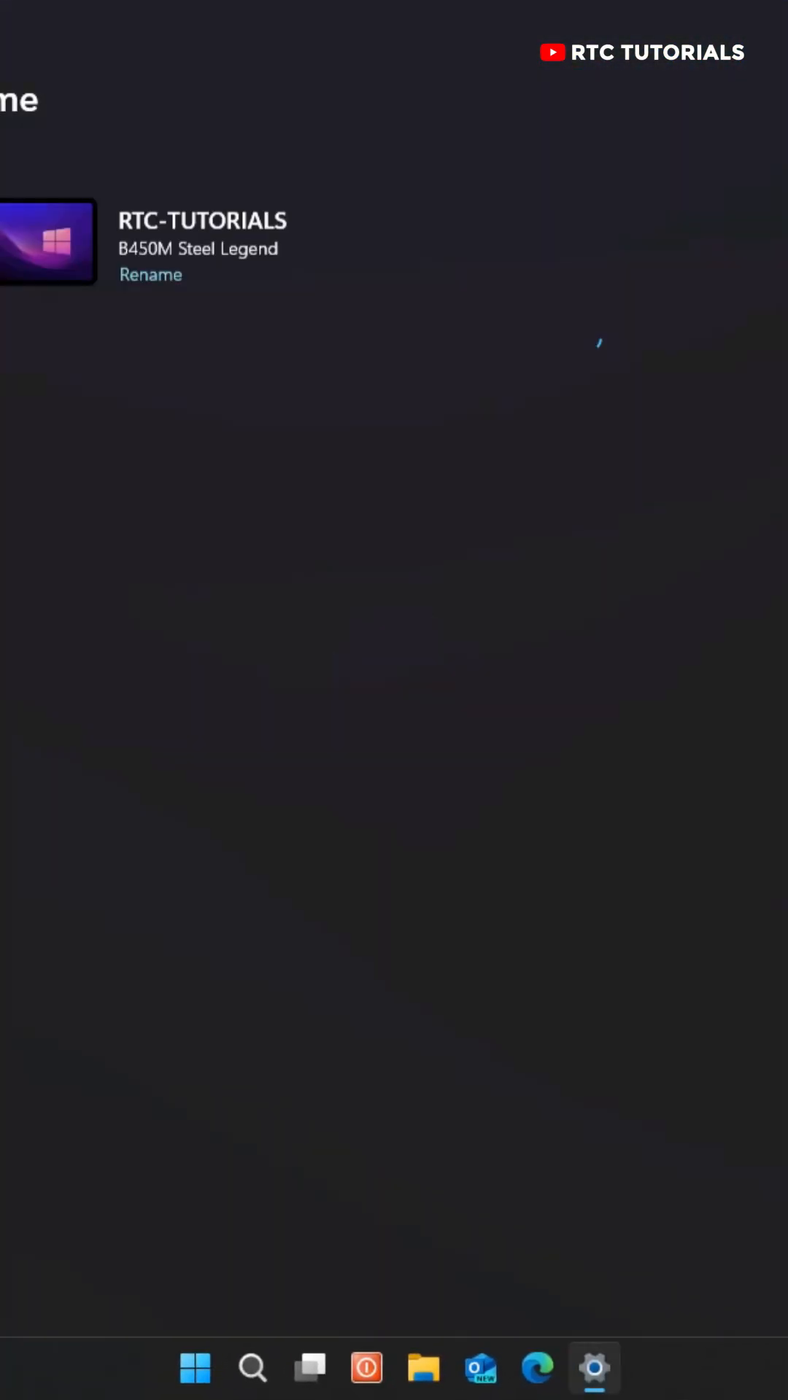
click(594, 1367)
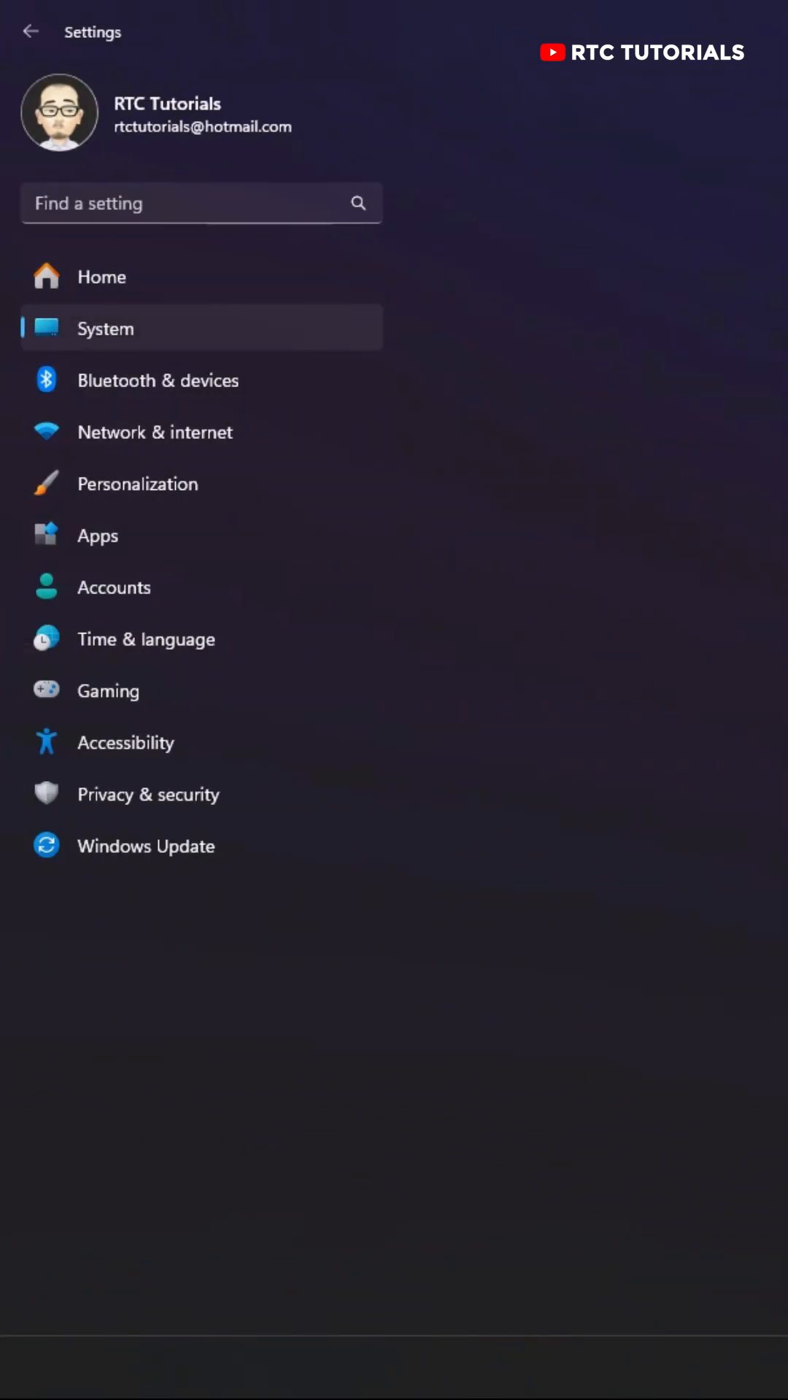
Go to System > About to view the device and Windows specifications.
click(105, 328)
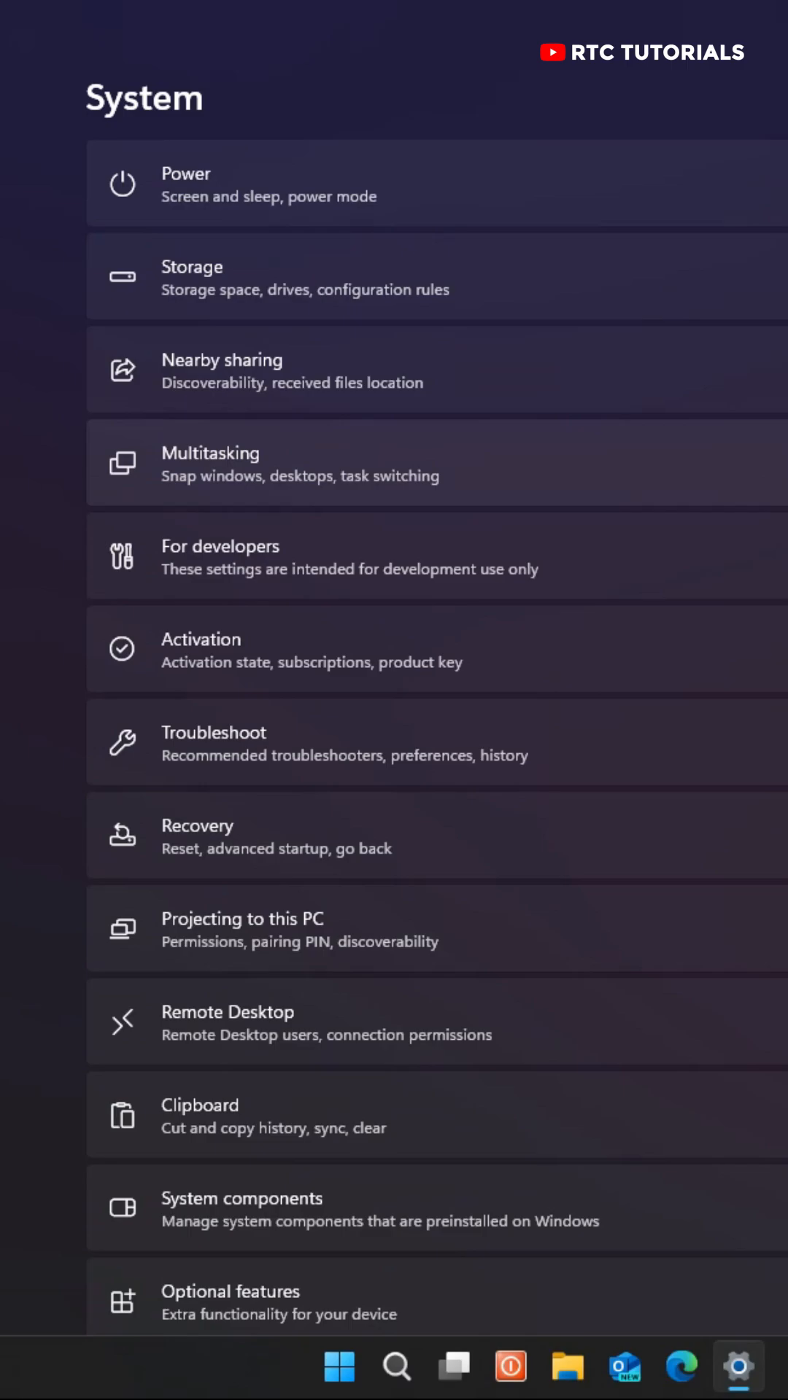
scroll(down, 3)
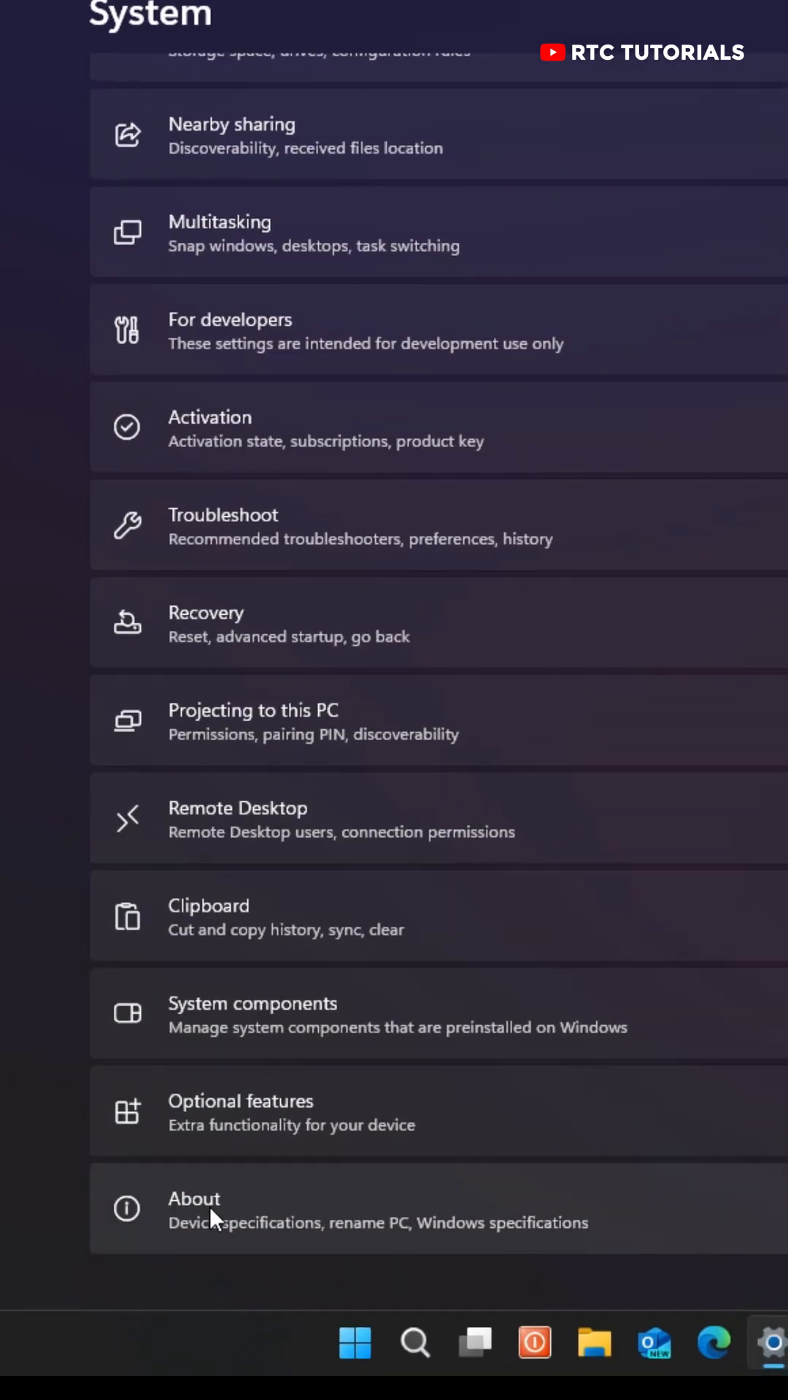
click(194, 1211)
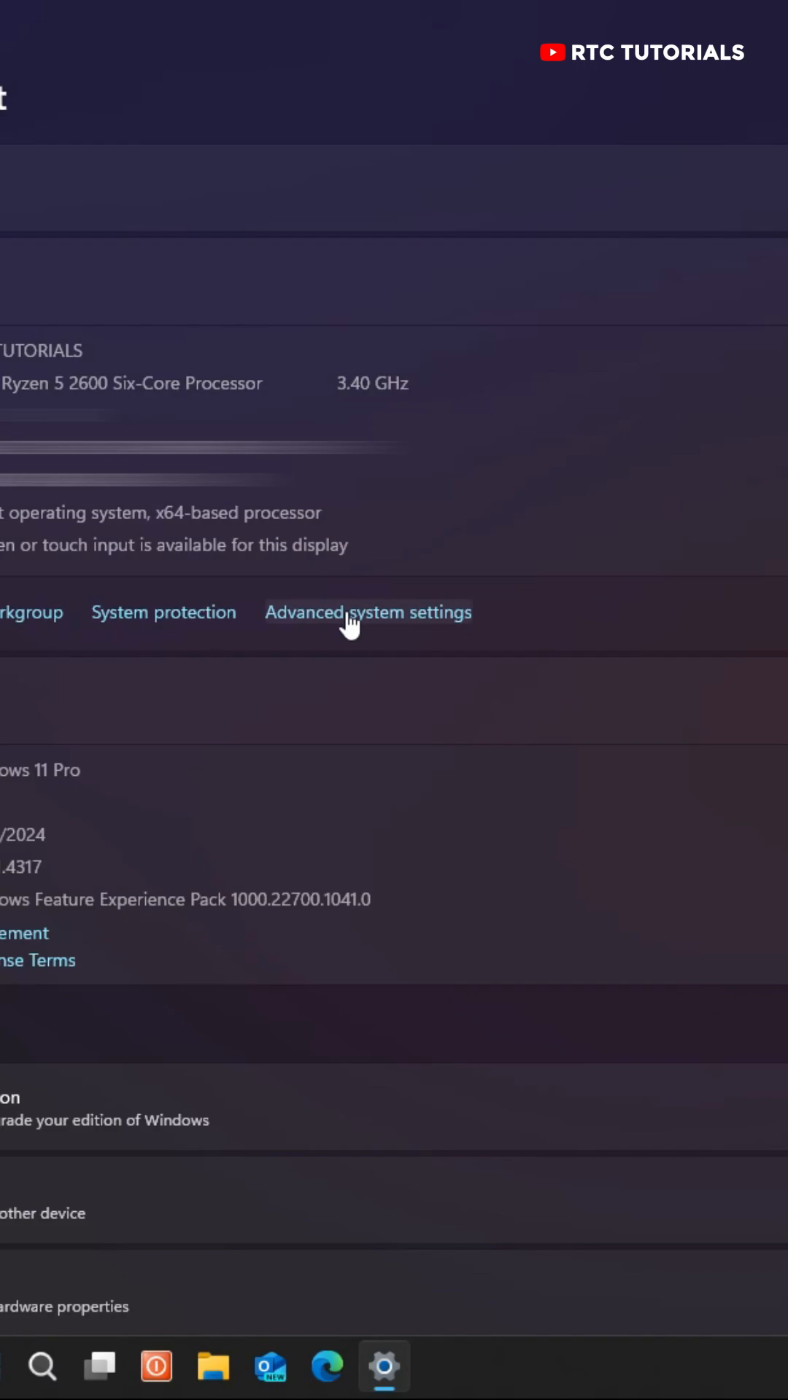
Bring up System Properties on its Advanced tab via the Advanced system settings link.
click(368, 613)
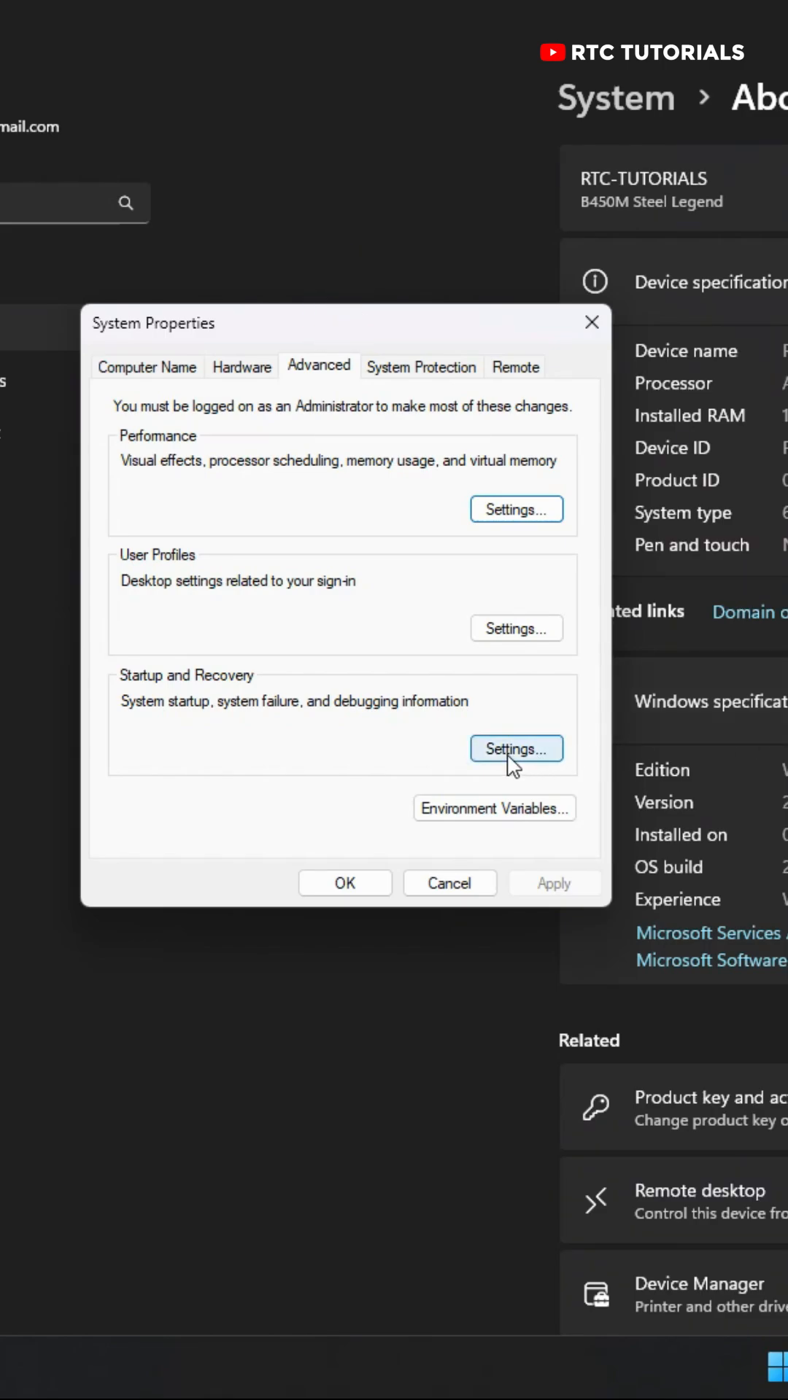
In Startup and Recovery, turn off Automatically restart and set debugging information to Complete memory dump.
click(515, 749)
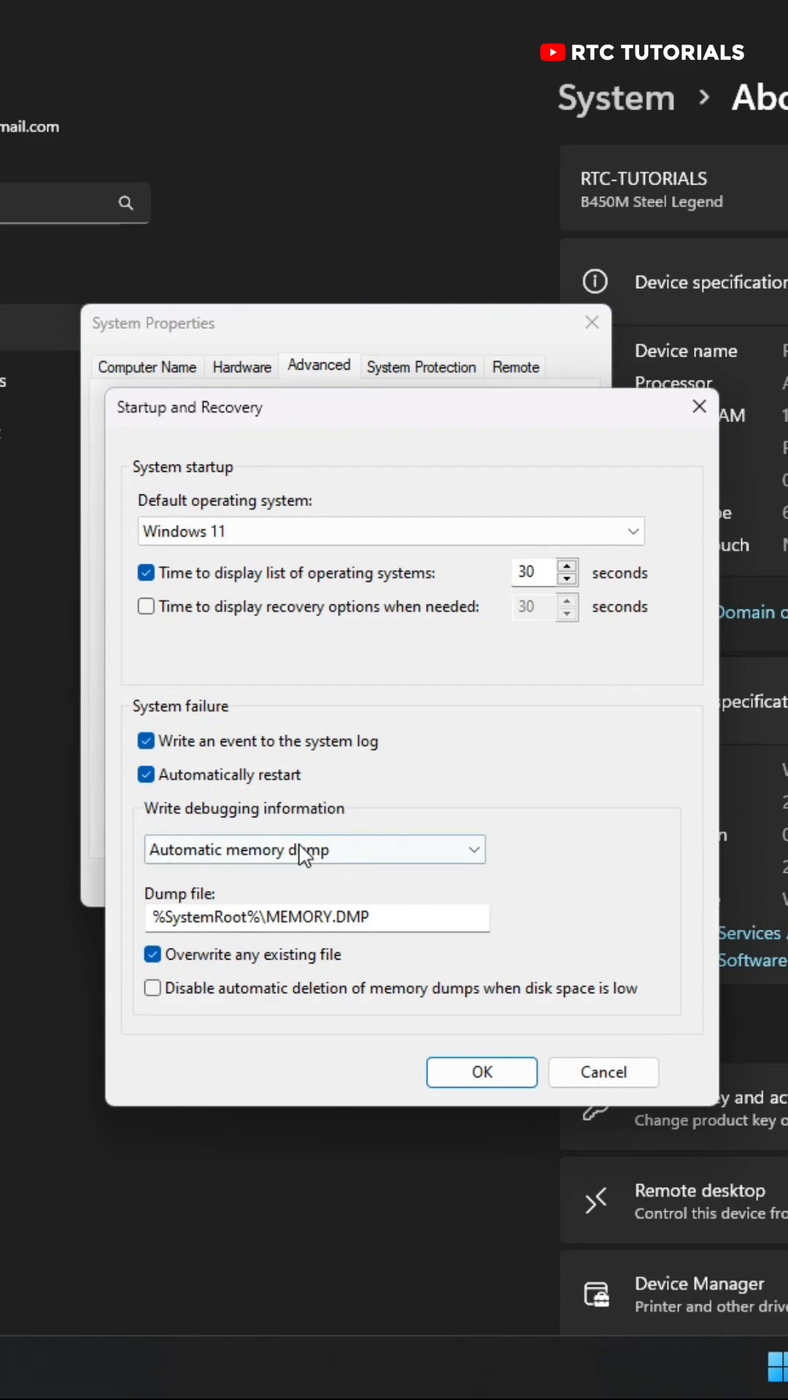
click(146, 774)
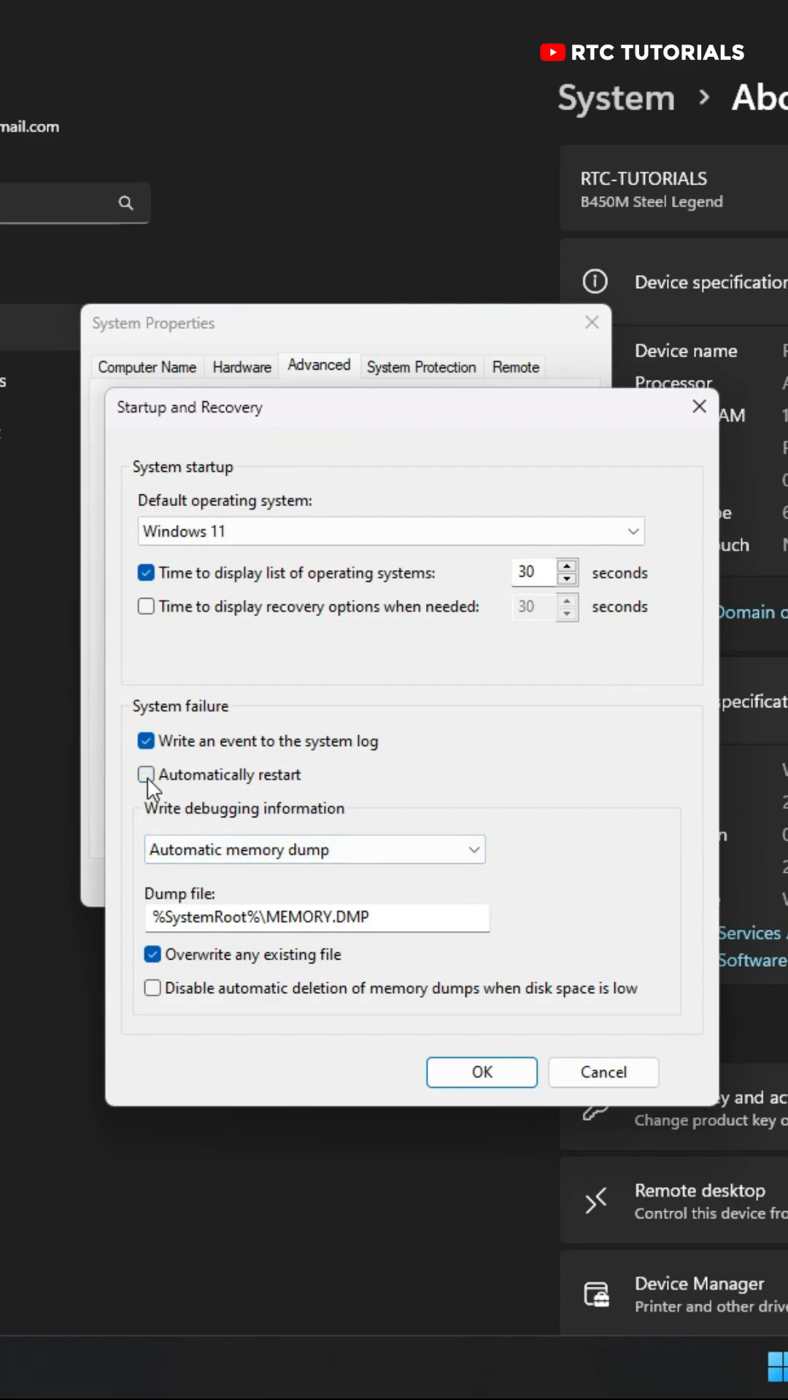
click(146, 775)
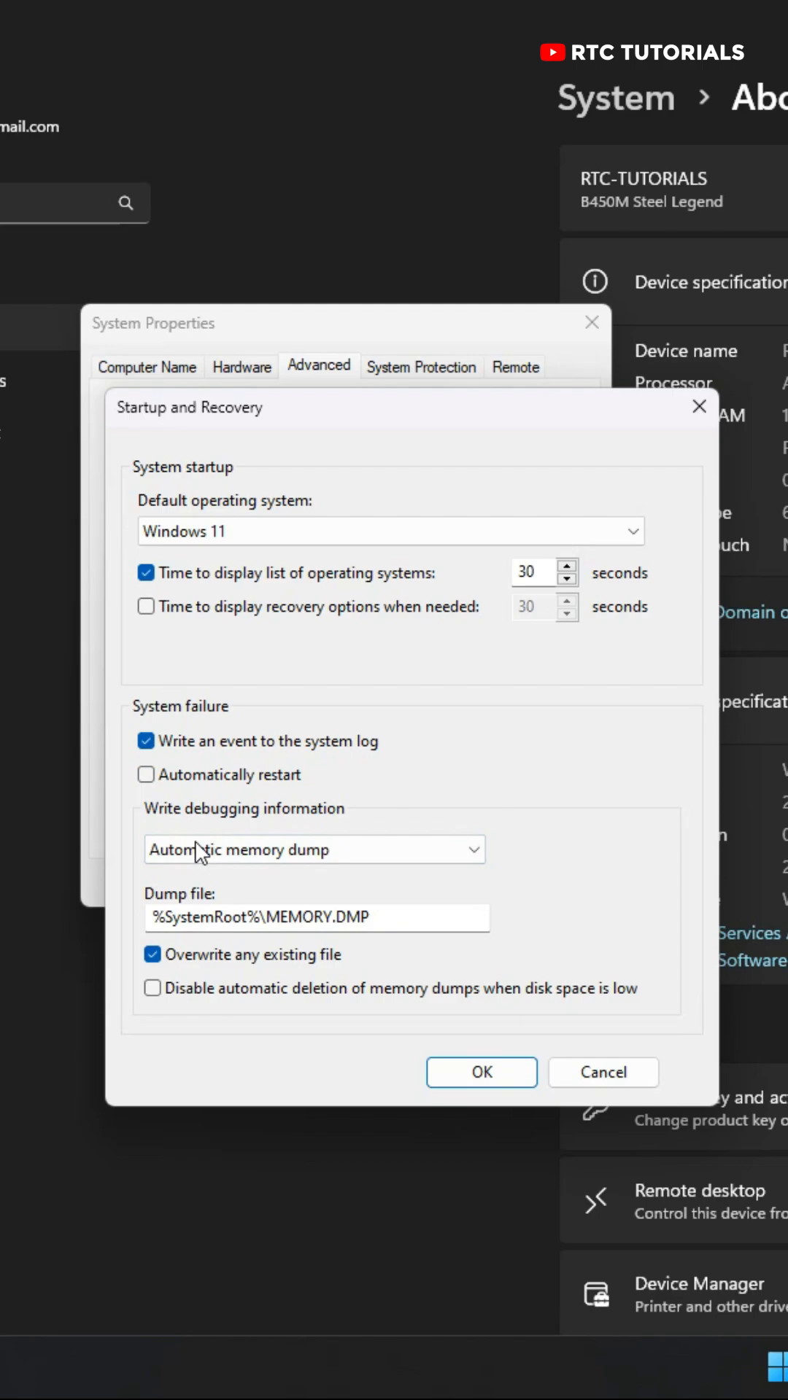
click(312, 849)
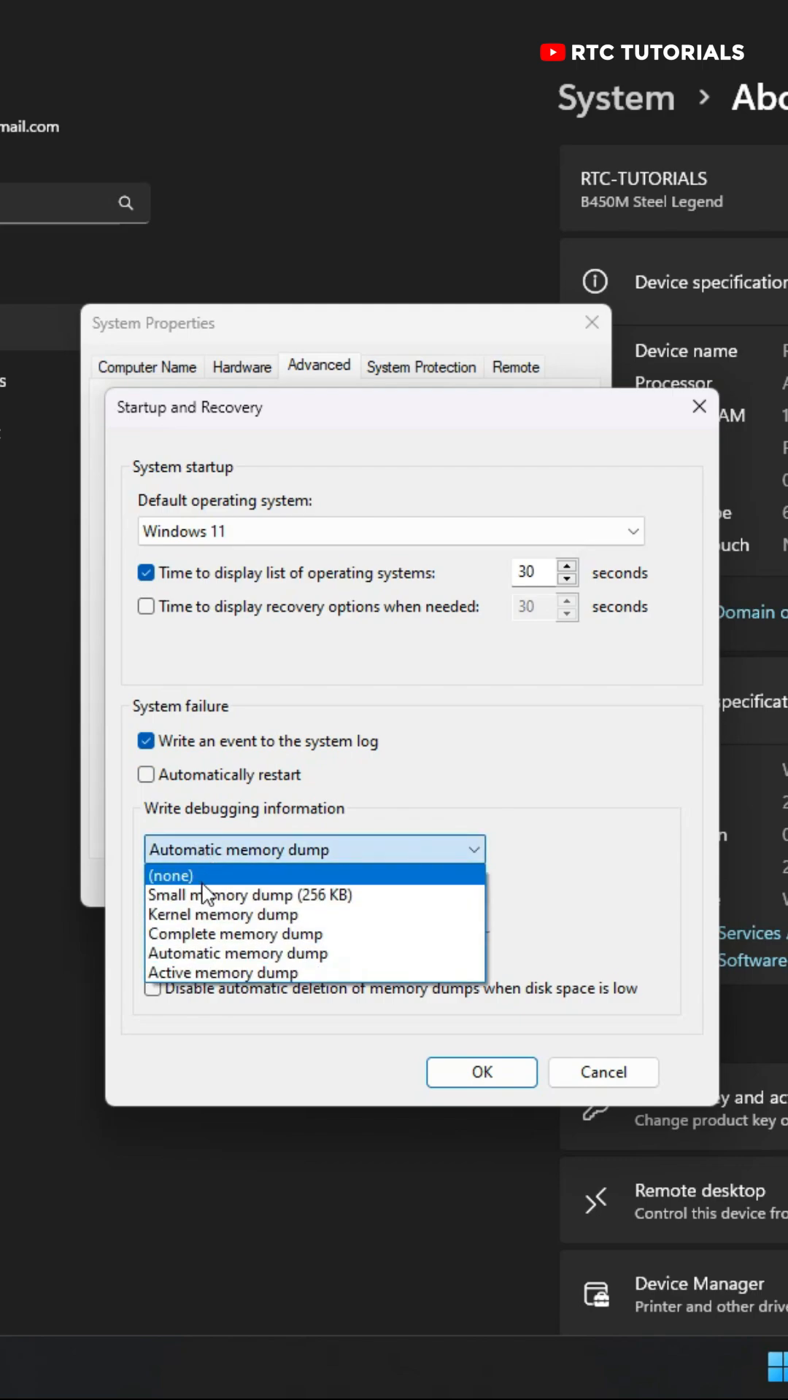
click(236, 934)
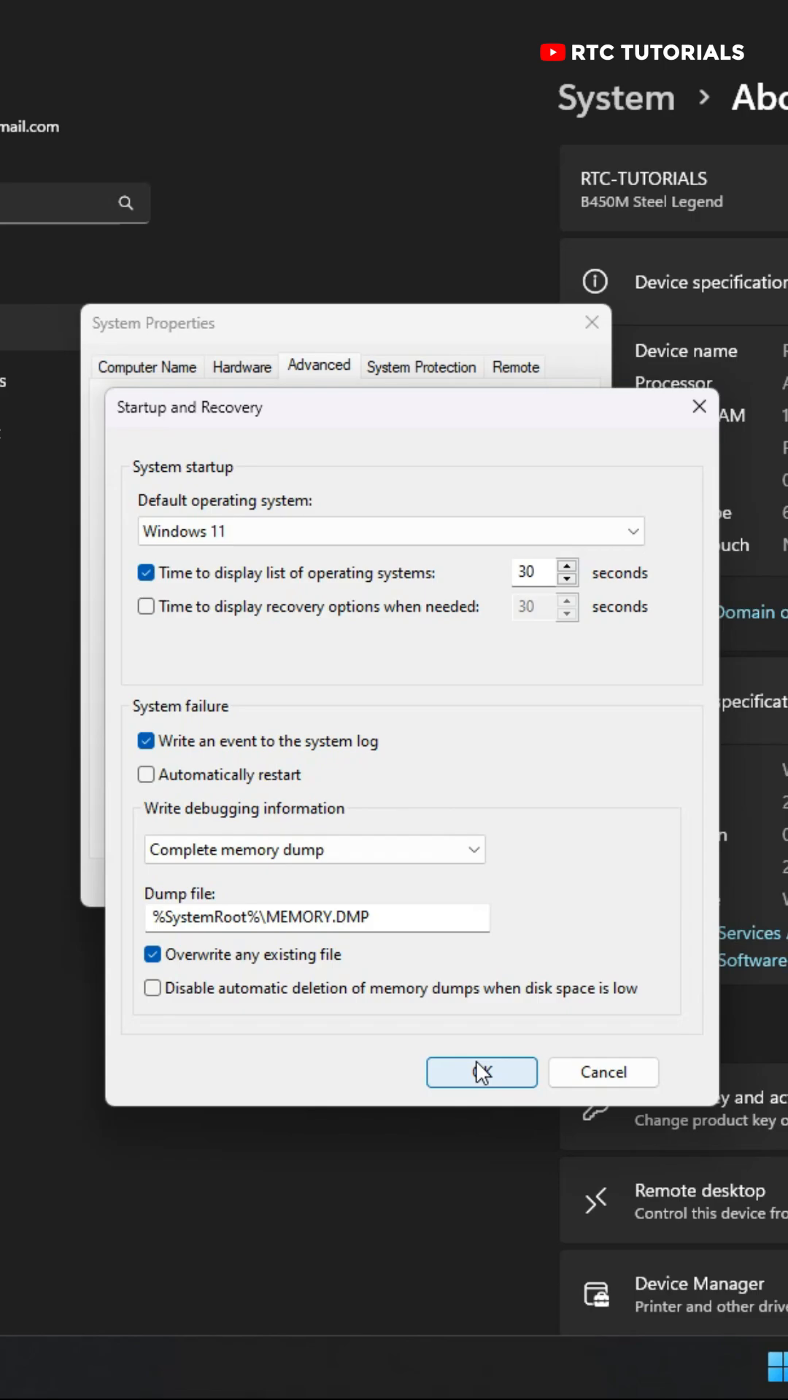
Confirm the Startup and Recovery changes with OK and accept the restart-required notice.
click(480, 1072)
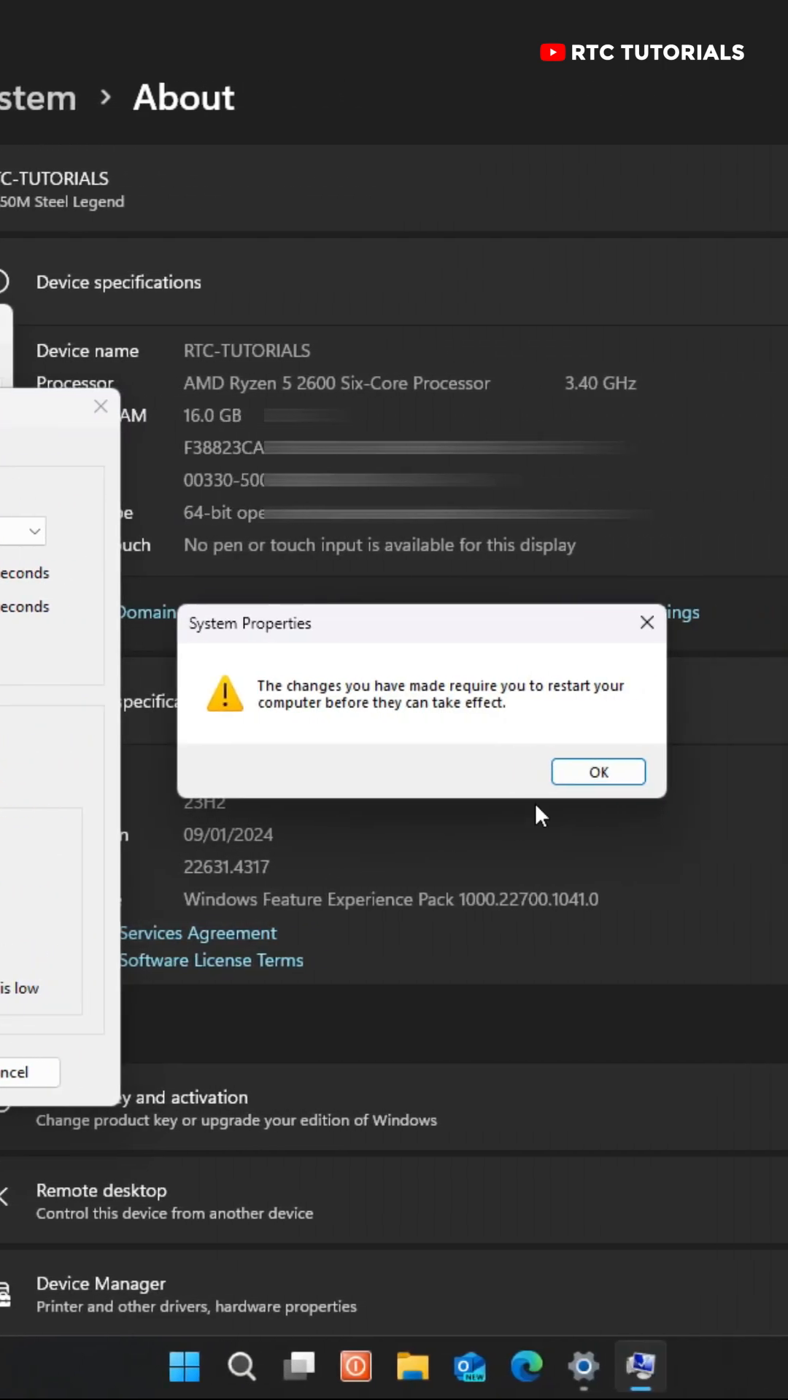
click(596, 771)
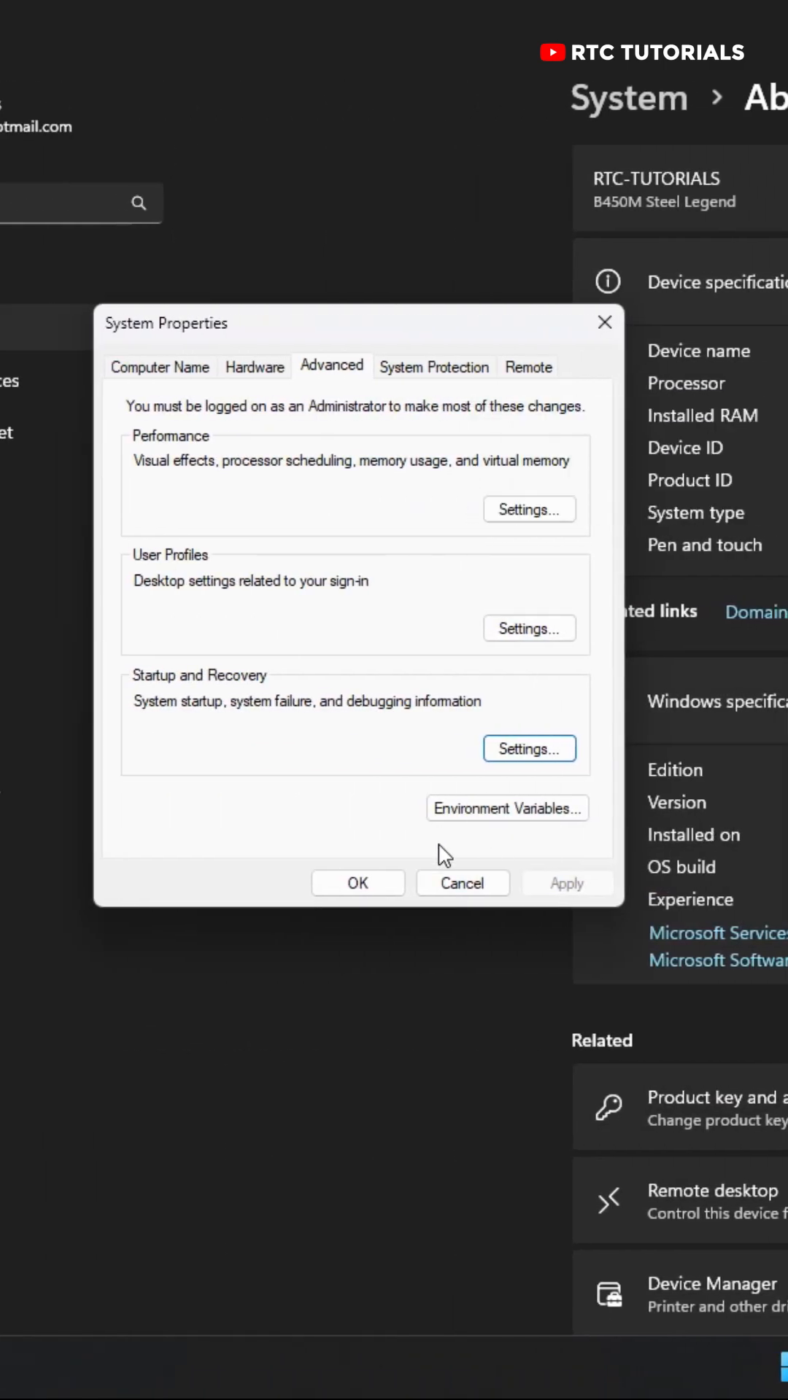